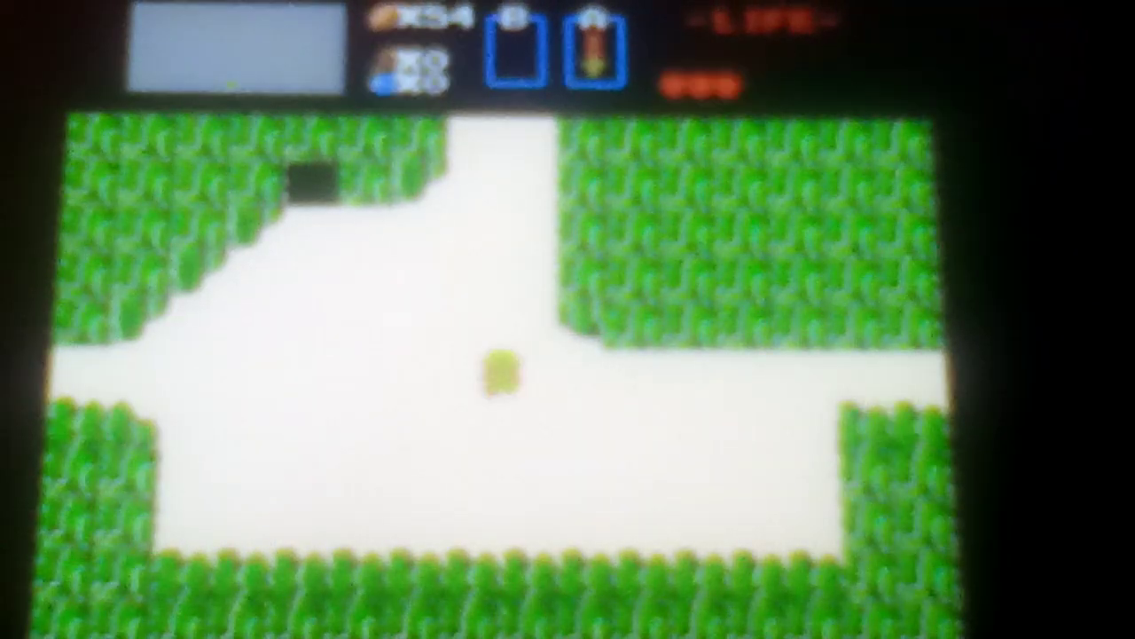
Walk Link right across the overworld to the bush-filled clearing and exit east
{"action": "key", "text": "Right"}
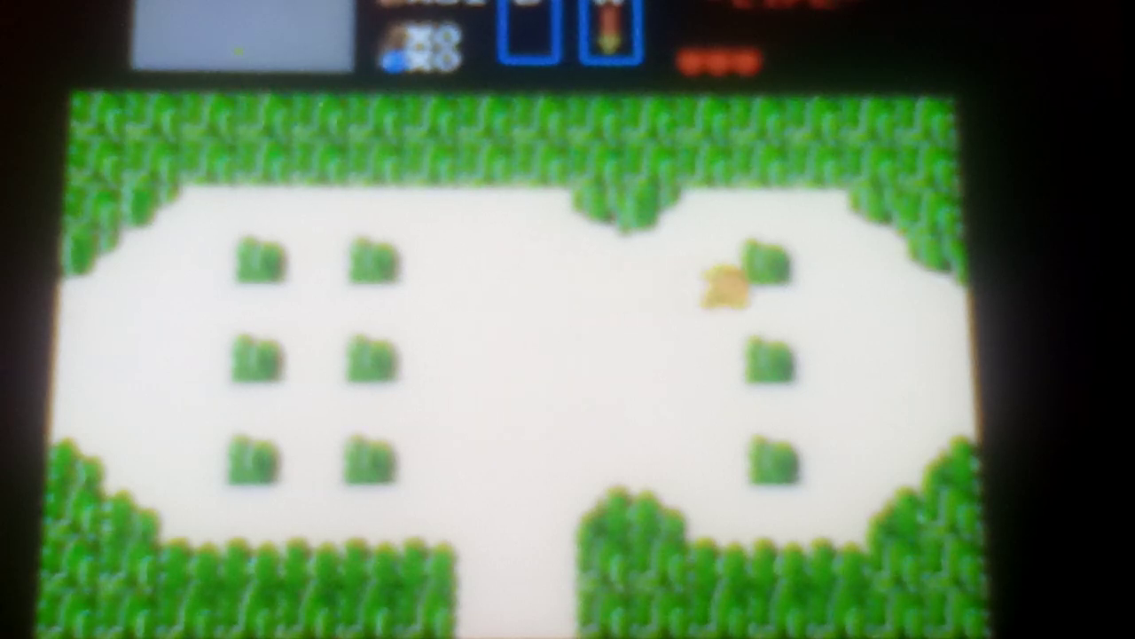
{"action": "key", "text": "Right"}
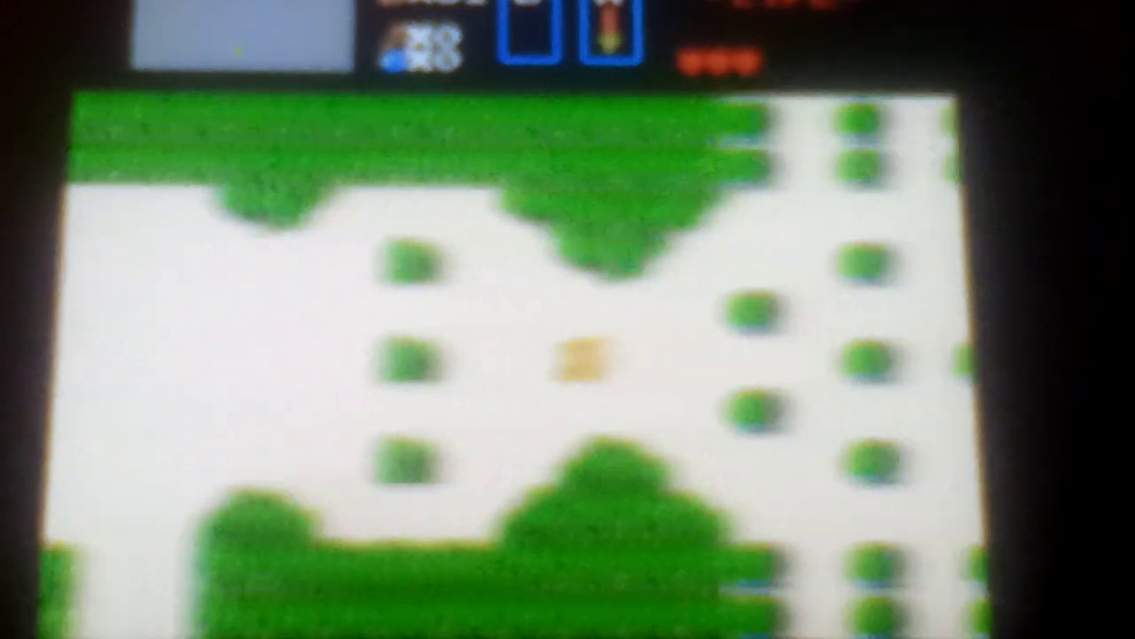